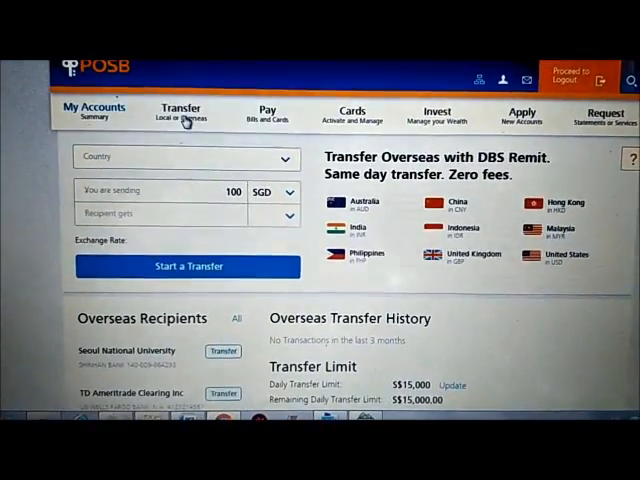
# Step: Open the overseas transfer form for TD Ameritrade Clearing Inc from POSB eSavings
pyautogui.click(93, 112)
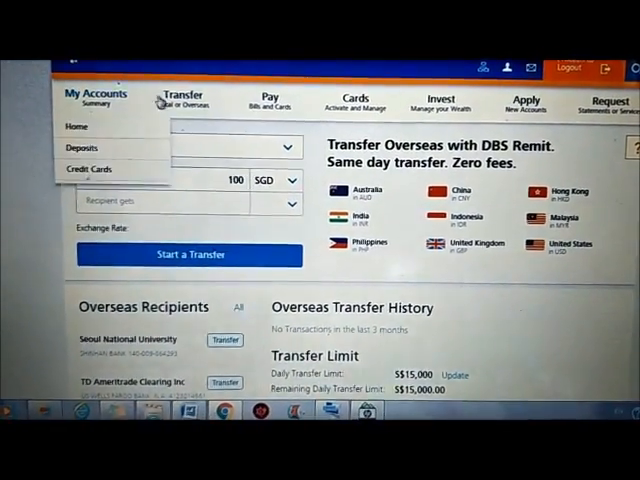
pyautogui.click(188, 97)
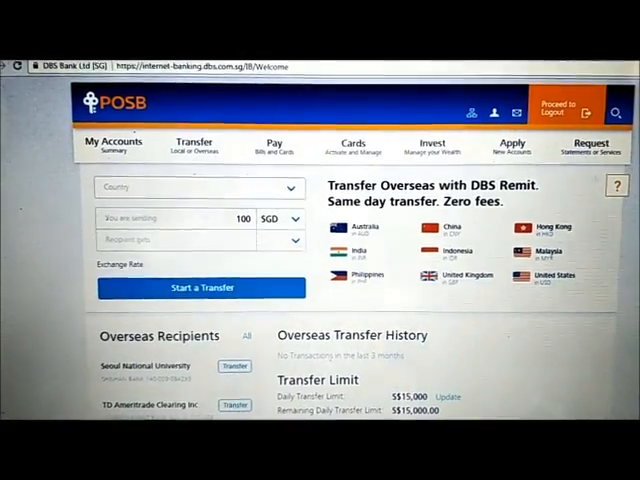
pyautogui.scroll(-3)
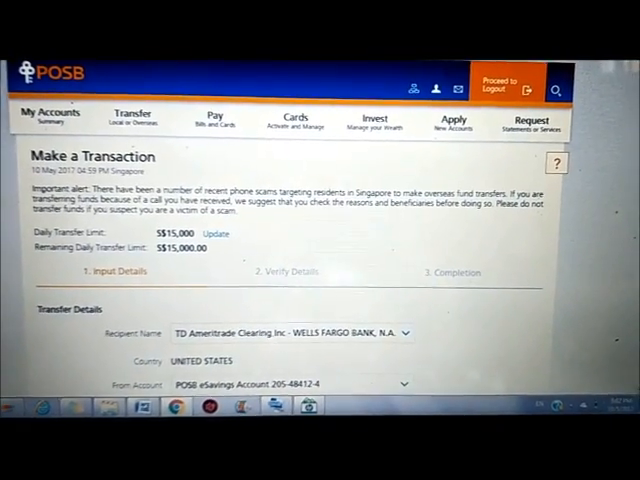
# Step: Scroll through the transfer form before switching to the wire-instructions email
pyautogui.scroll(-3)
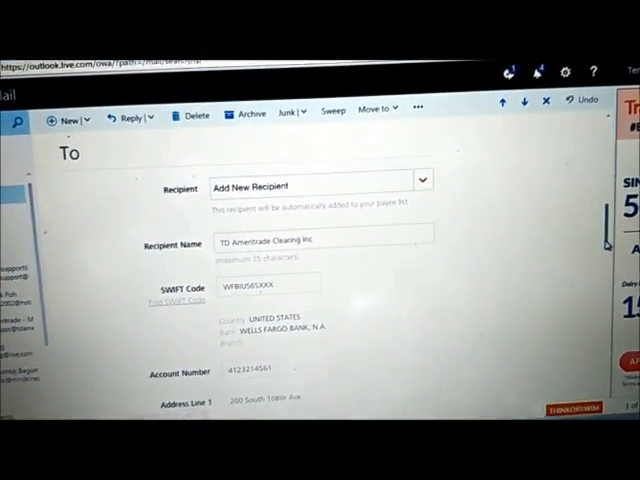
pyautogui.scroll(-3)
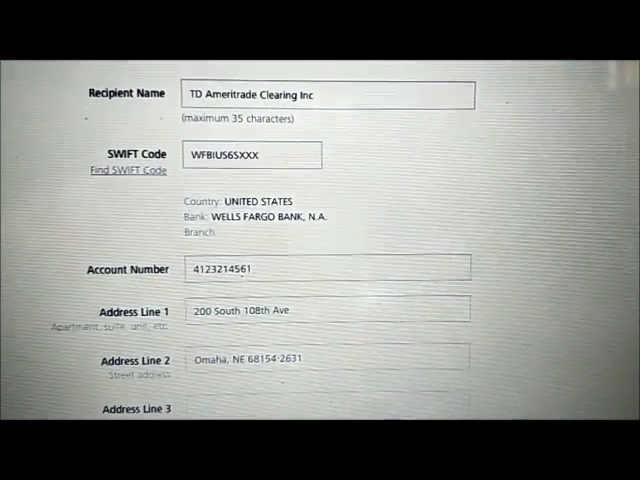
pyautogui.scroll(-3)
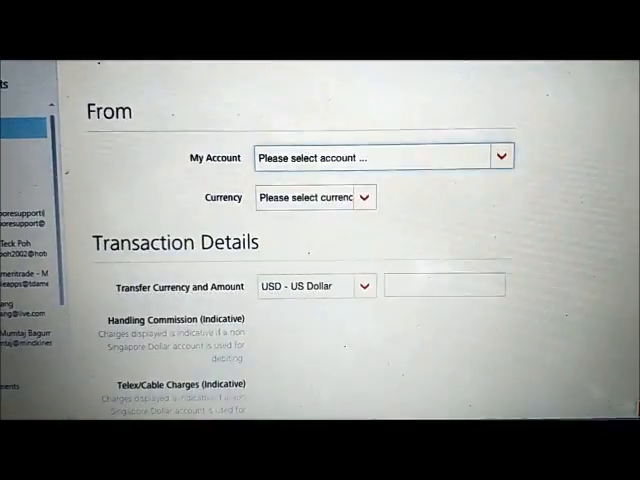
pyautogui.scroll(-3)
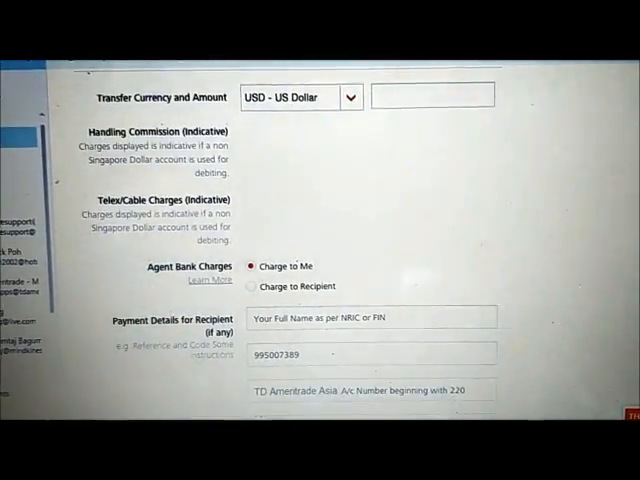
pyautogui.scroll(-3)
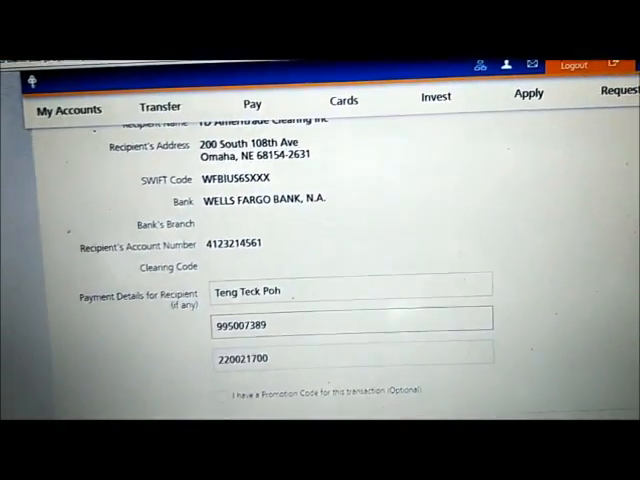
# Step: Accept the telegraphic transfer Terms and Conditions and proceed to the verify page
pyautogui.scroll(-3)
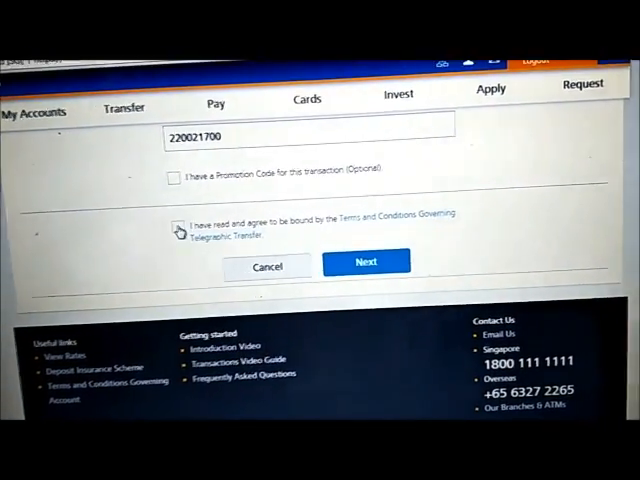
pyautogui.click(181, 225)
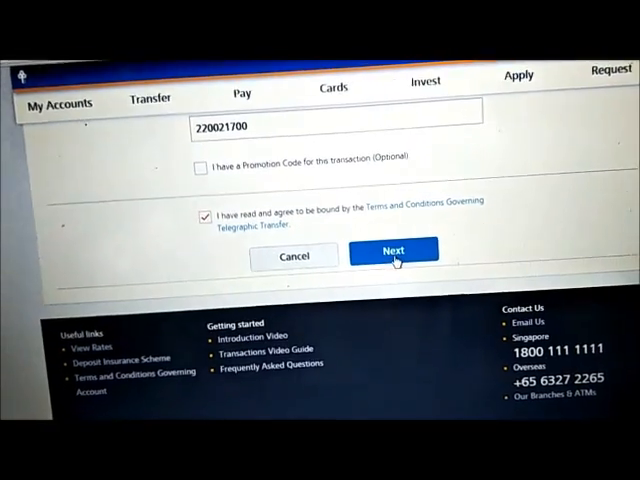
pyautogui.click(394, 251)
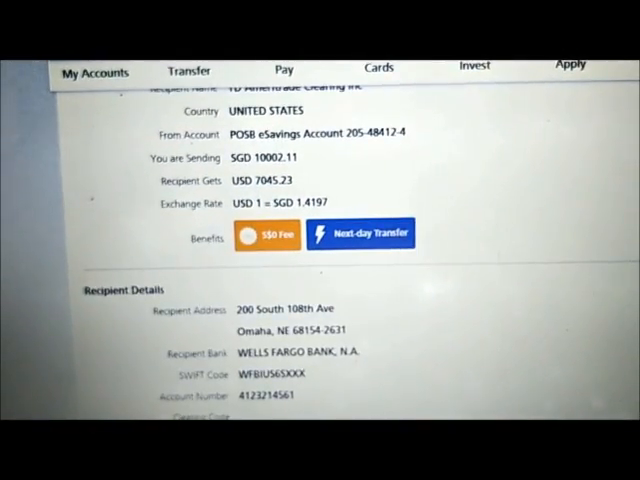
pyautogui.scroll(-3)
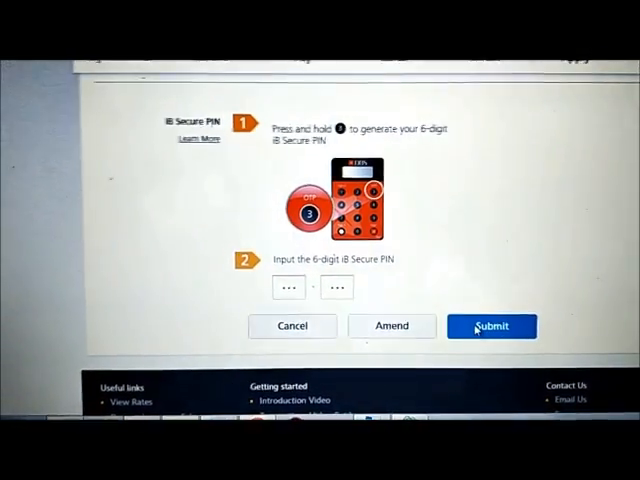
pyautogui.click(491, 326)
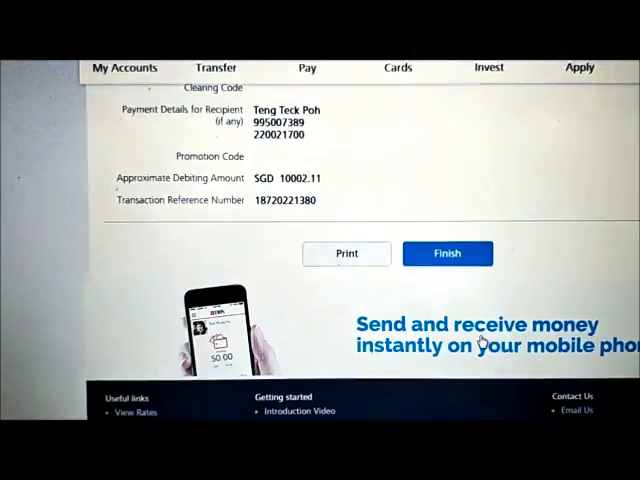
pyautogui.click(447, 253)
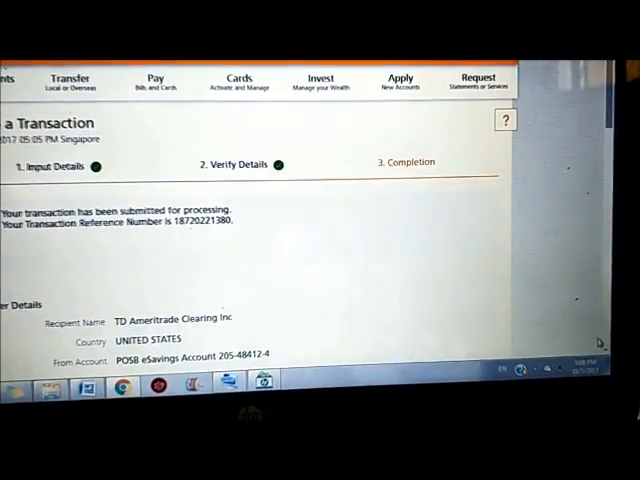
pyautogui.scroll(-3)
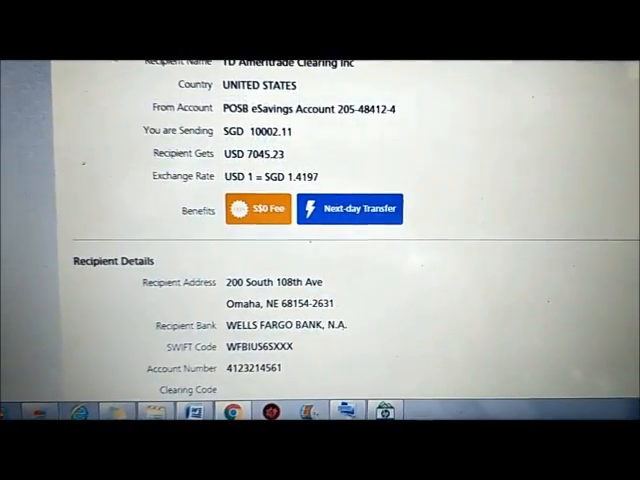
pyautogui.scroll(-3)
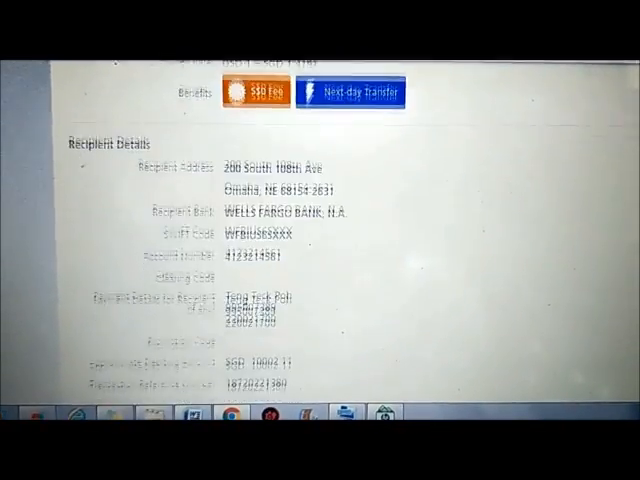
pyautogui.scroll(-3)
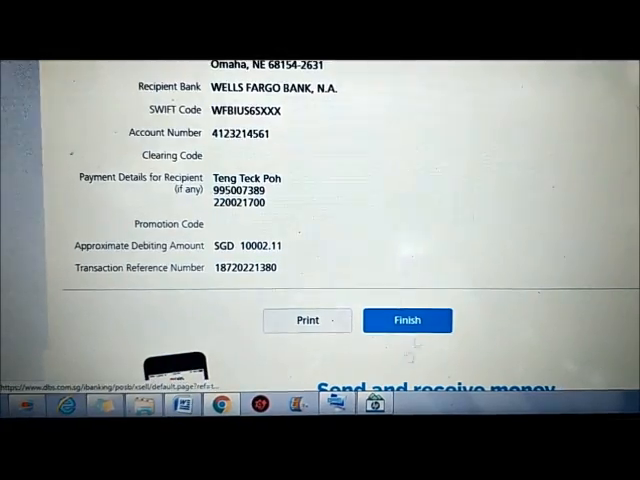
pyautogui.click(407, 320)
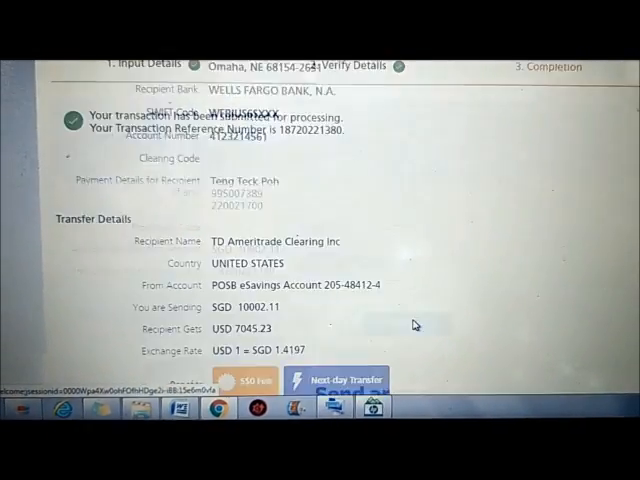